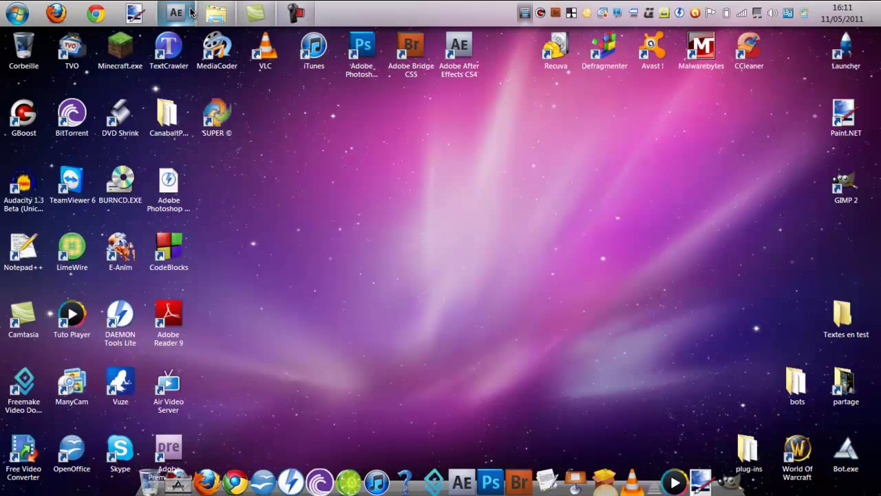
# Step: Browse Explorer to the Headshot tuto - Geekopack folder holding suicide.mov and the sound files
pyautogui.click(176, 12)
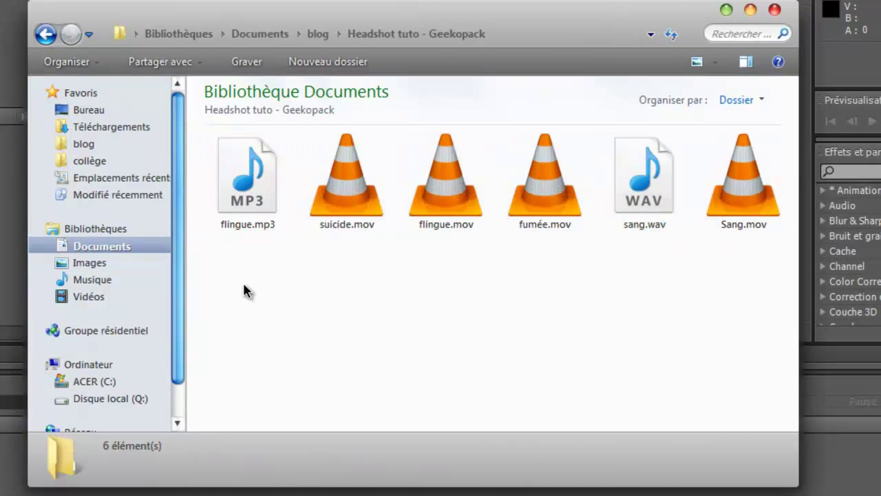
pyautogui.moveTo(237, 308)
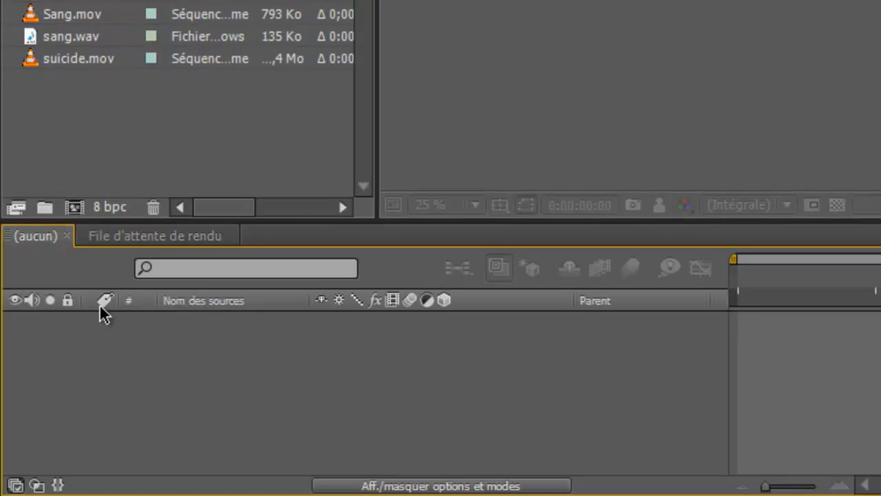
pyautogui.moveTo(163, 243)
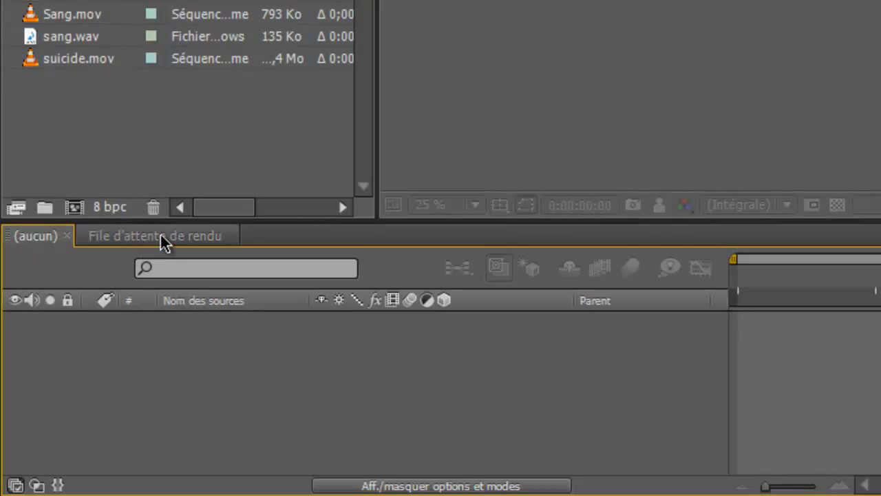
pyautogui.moveTo(603, 292)
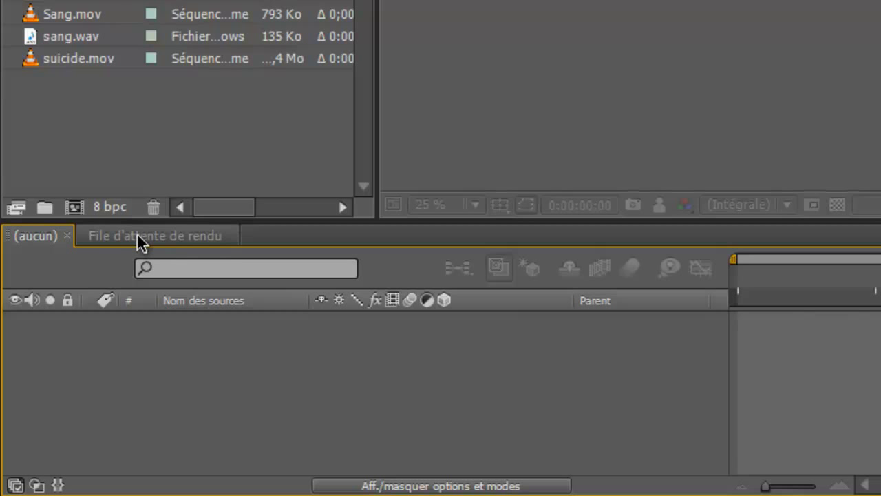
pyautogui.click(154, 236)
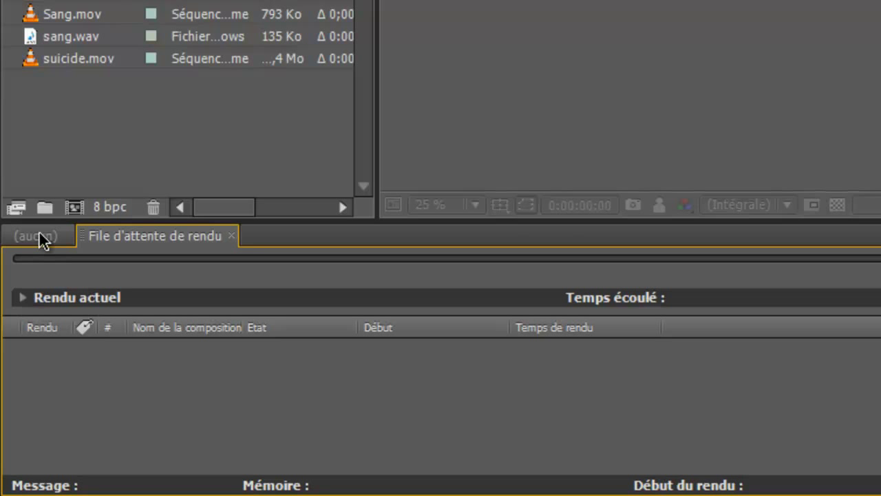
pyautogui.click(34, 236)
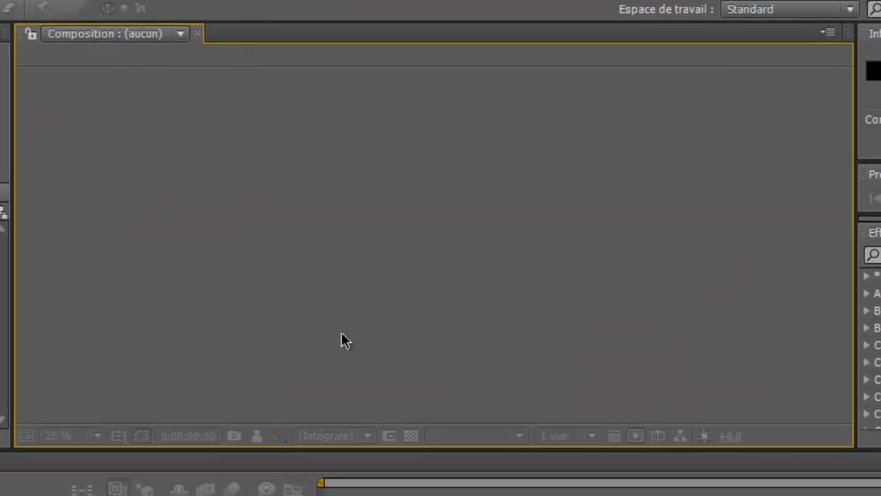
pyautogui.moveTo(468, 392)
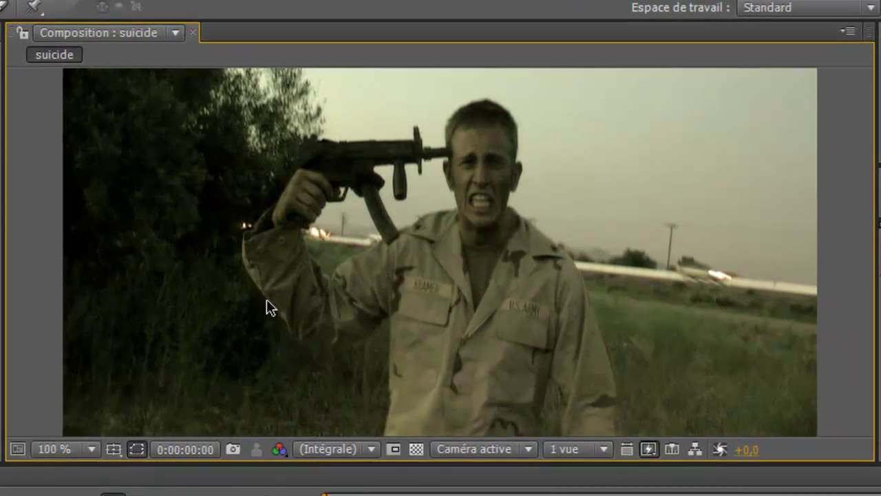
# Step: Create the suicide composition from suicide.mov via the New Composition button
pyautogui.click(66, 449)
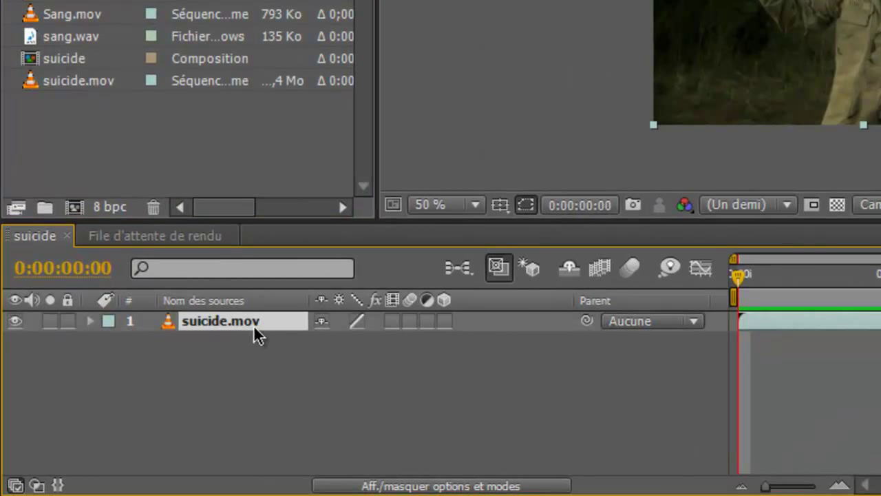
# Step: Duplicate the suicide.mov layer so two identical copies are stacked in the composition
pyautogui.rightClick(220, 321)
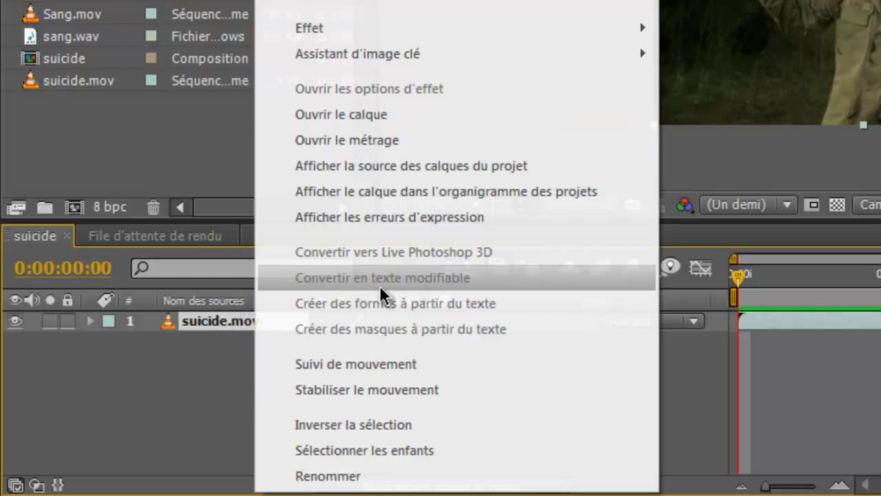
pyautogui.moveTo(179, 369)
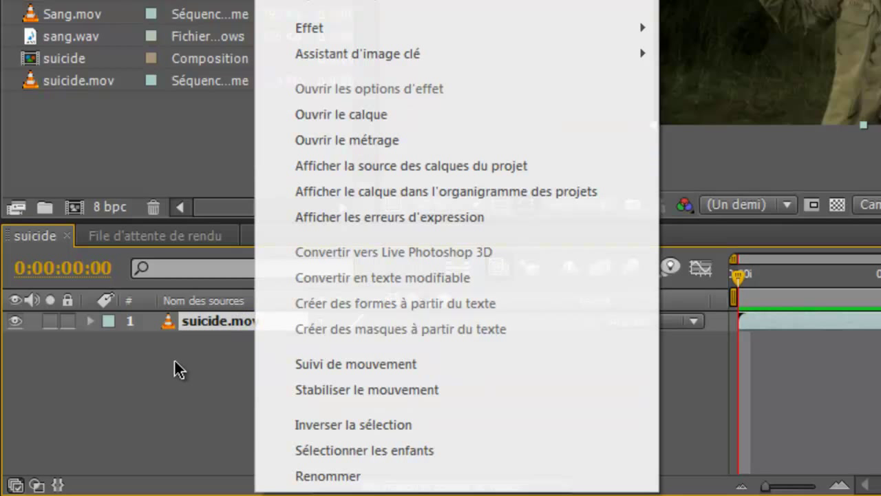
pyautogui.click(328, 476)
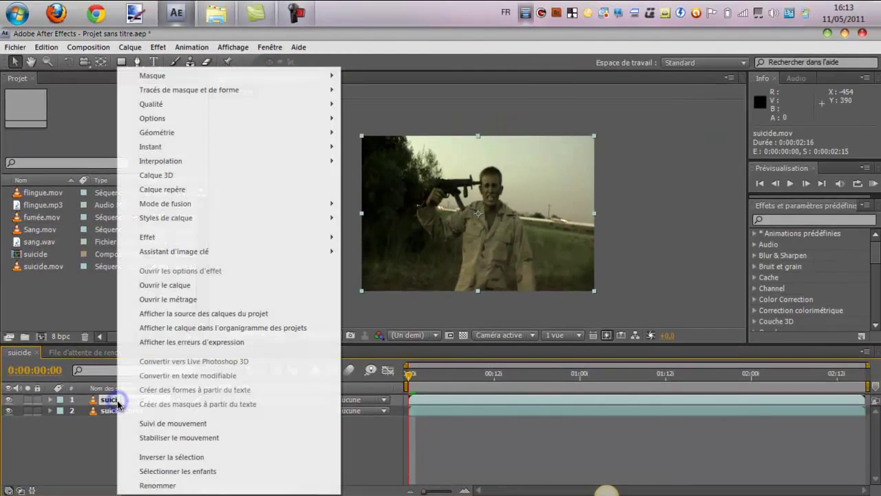
pyautogui.moveTo(174, 250)
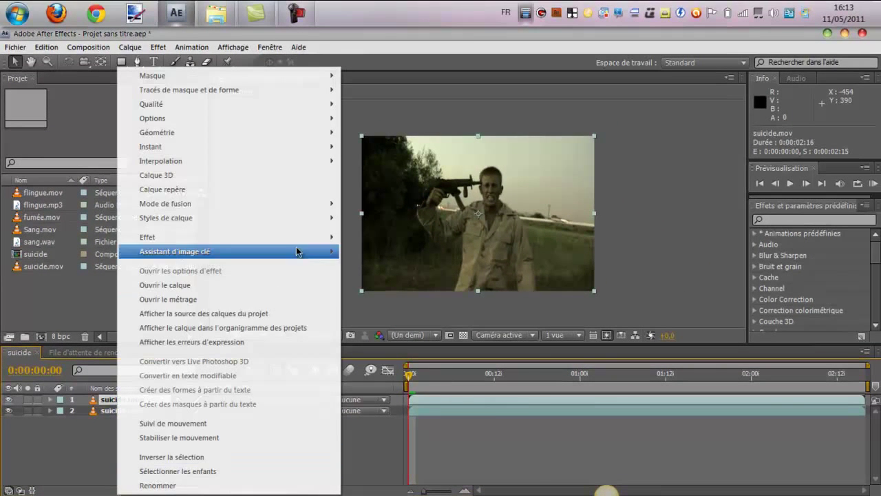
pyautogui.moveTo(248, 145)
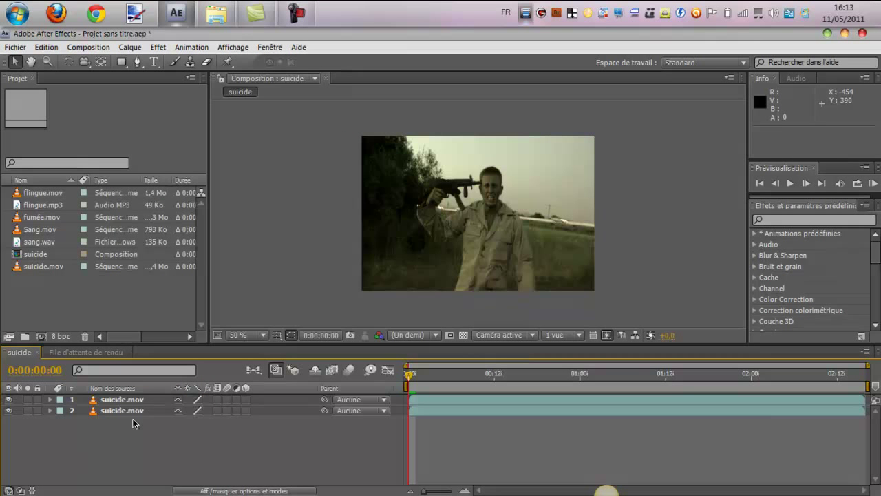
pyautogui.click(121, 400)
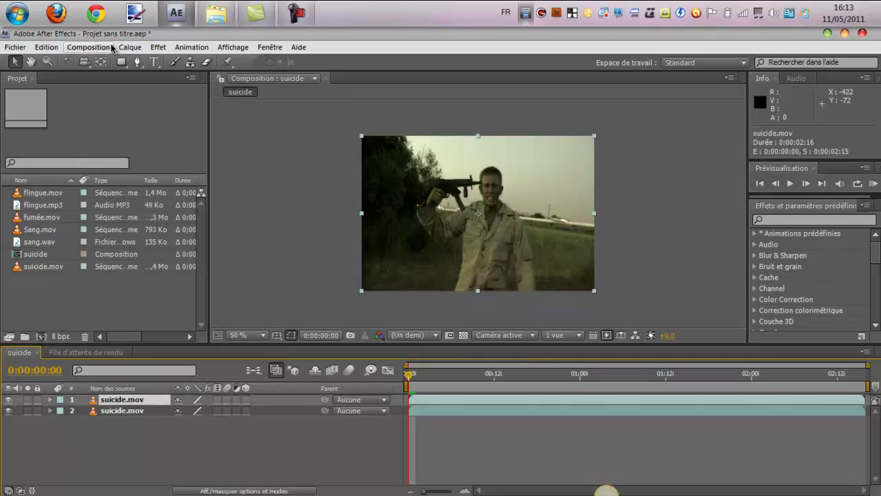
pyautogui.click(129, 47)
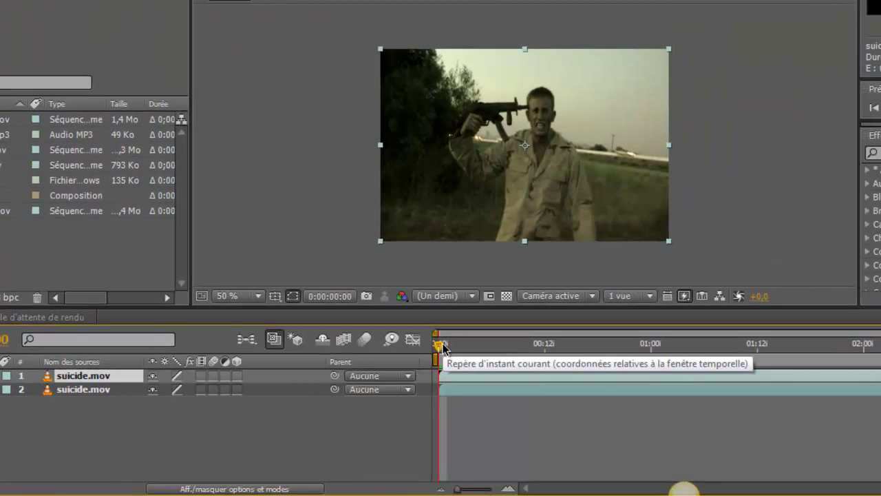
# Step: Scrub the time indicator to about 0:00:02:11, where the man has left the frame
pyautogui.moveTo(439, 344); pyautogui.dragTo(535, 344)
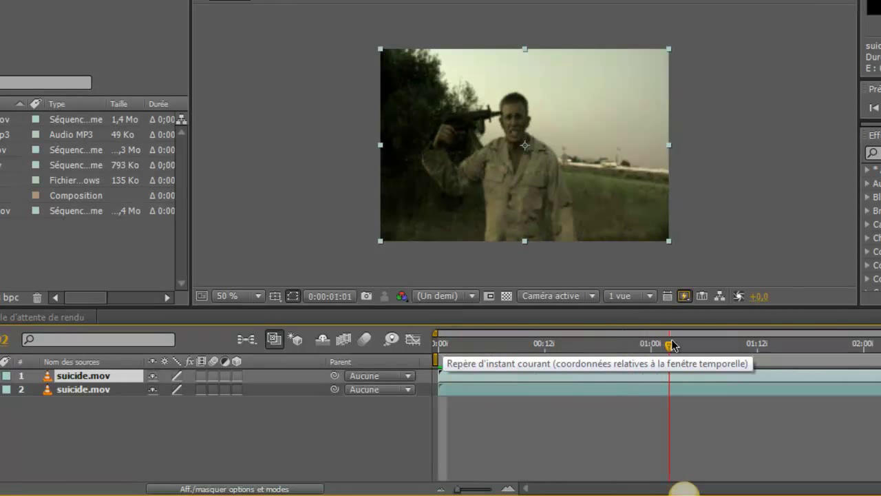
pyautogui.moveTo(669, 346); pyautogui.dragTo(782, 346)
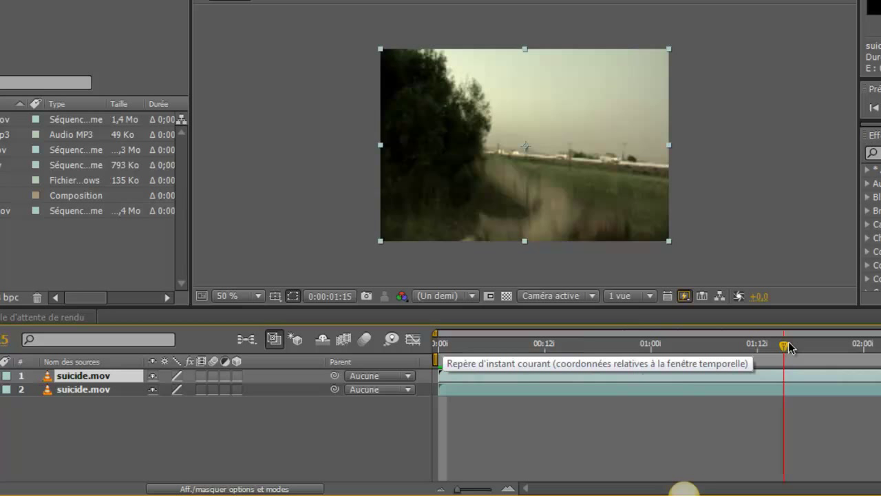
pyautogui.moveTo(785, 346); pyautogui.dragTo(847, 345)
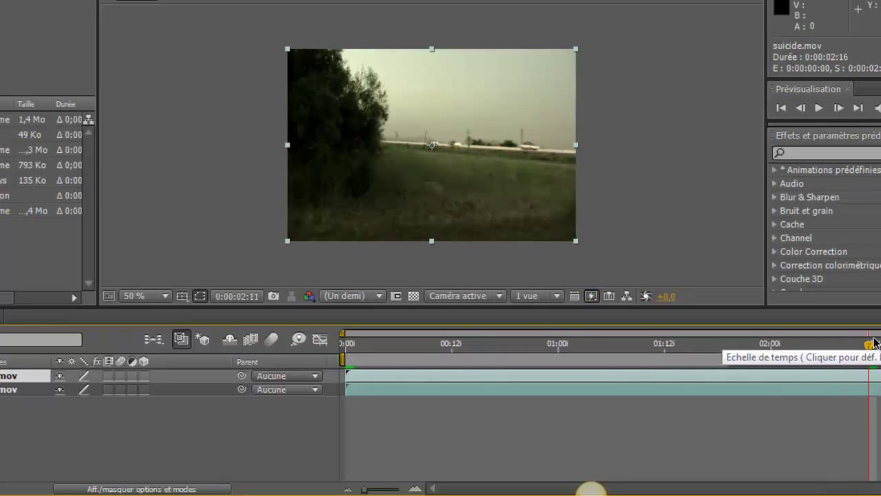
pyautogui.moveTo(787, 332)
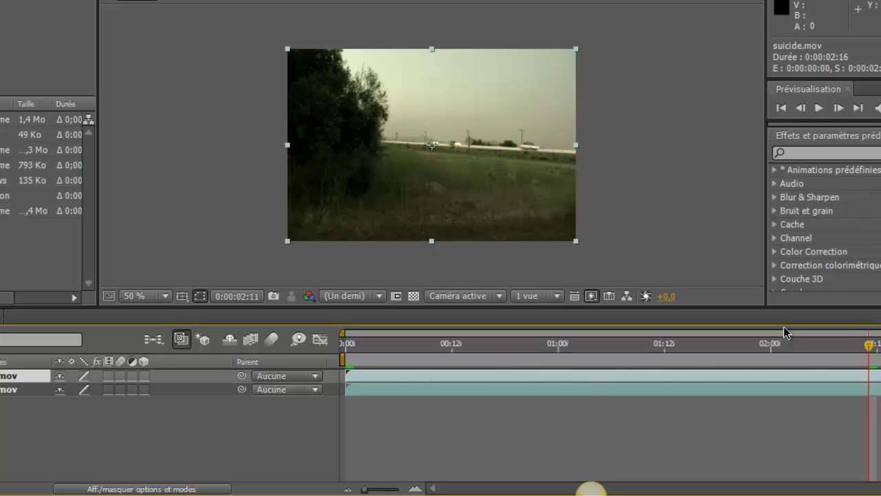
pyautogui.moveTo(371, 358)
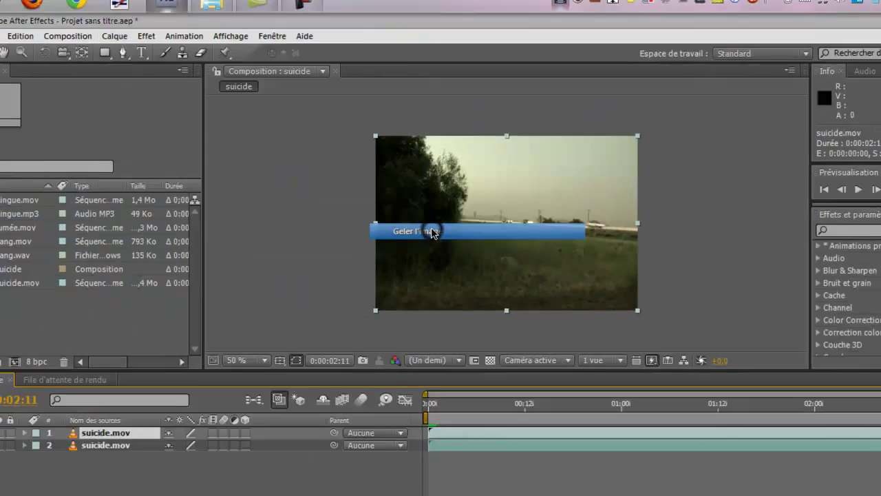
# Step: Freeze the top suicide.mov layer and lower its Opacity to 33% for a ghost effect
pyautogui.click(412, 232)
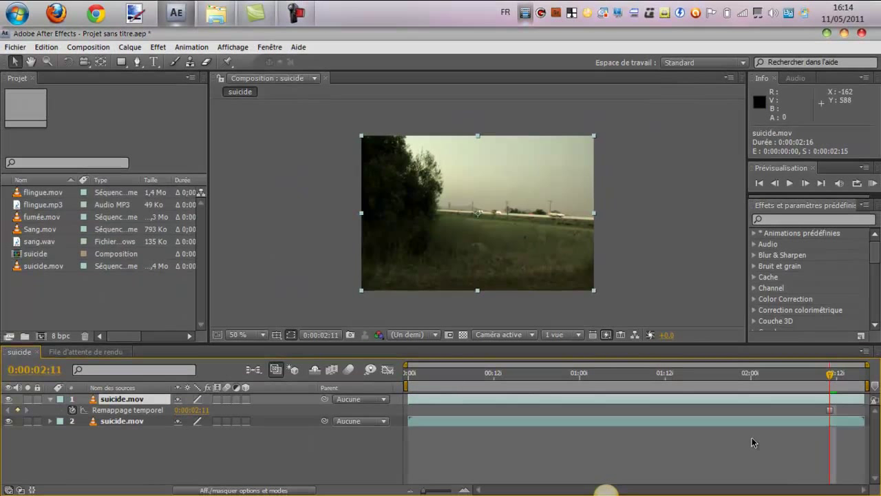
pyautogui.moveTo(833, 375); pyautogui.dragTo(801, 375)
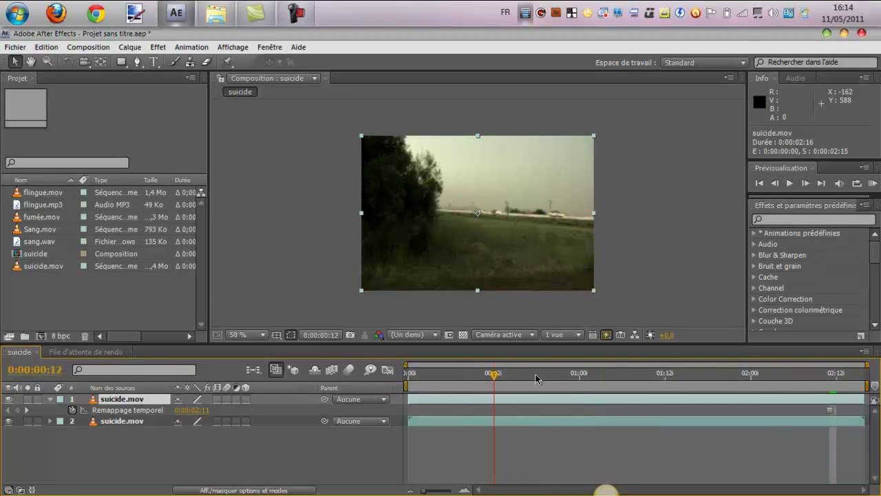
pyautogui.click(609, 372)
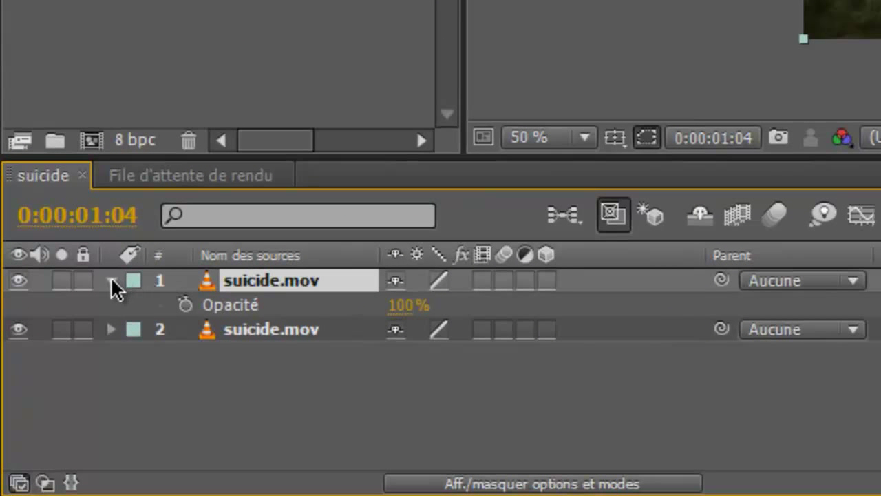
pyautogui.click(110, 281)
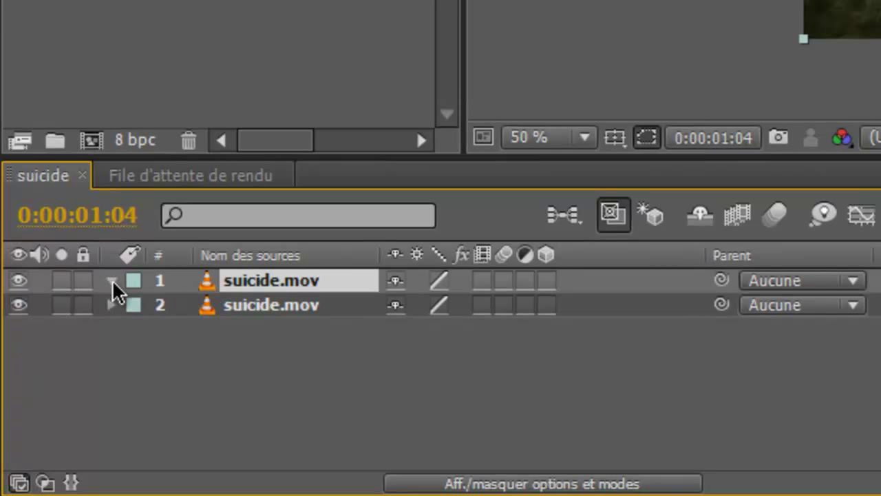
pyautogui.click(113, 281)
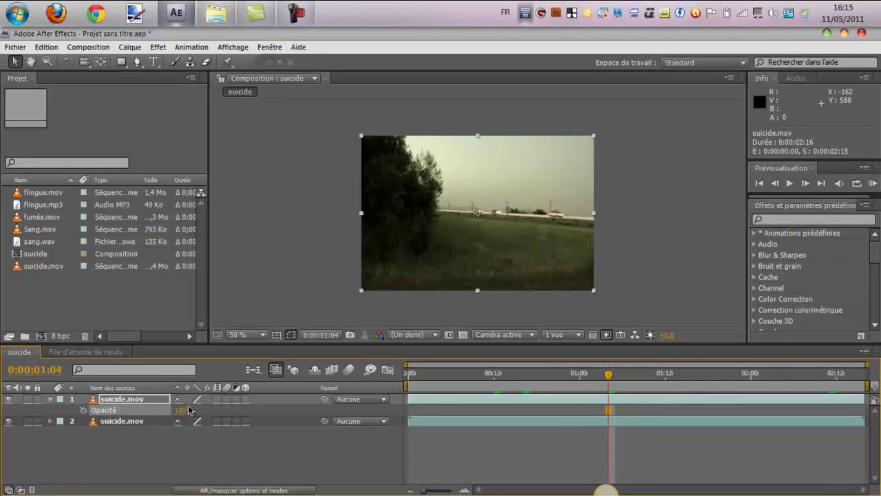
pyautogui.moveTo(182, 410); pyautogui.dragTo(182, 411)
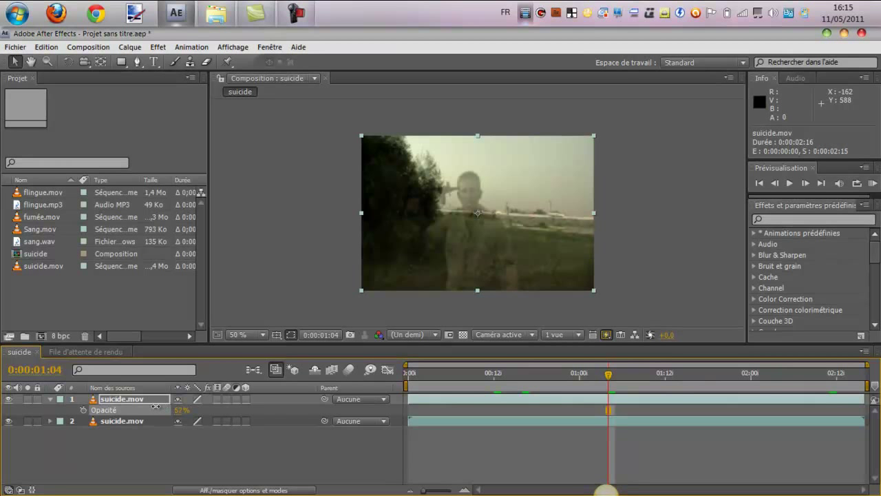
pyautogui.moveTo(182, 410); pyautogui.dragTo(172, 410)
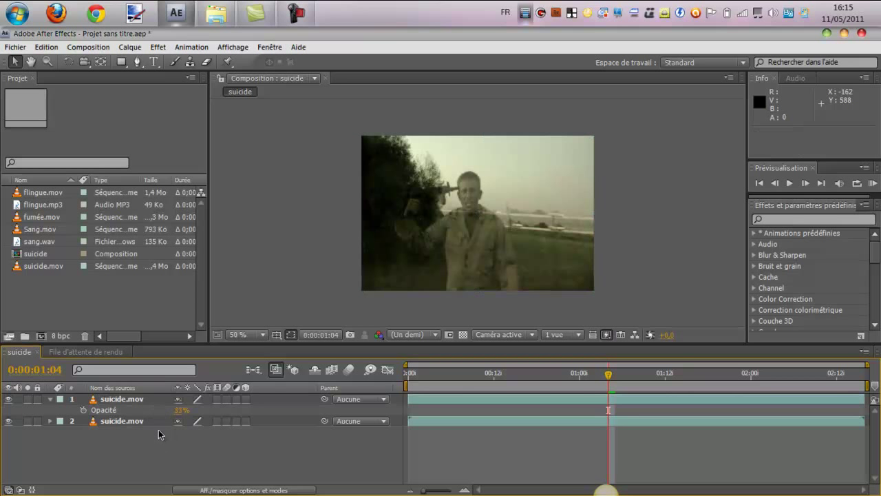
# Step: Select the second suicide.mov layer and return the time indicator to the clip's start
pyautogui.click(121, 422)
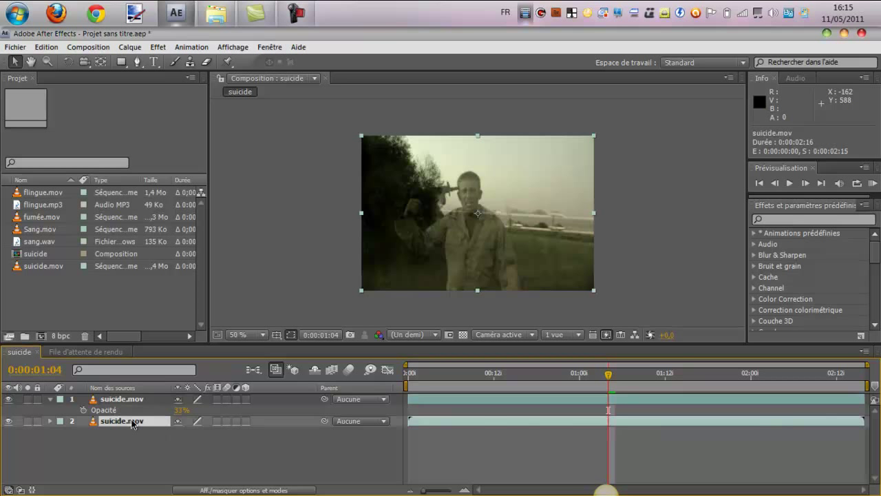
pyautogui.click(607, 375)
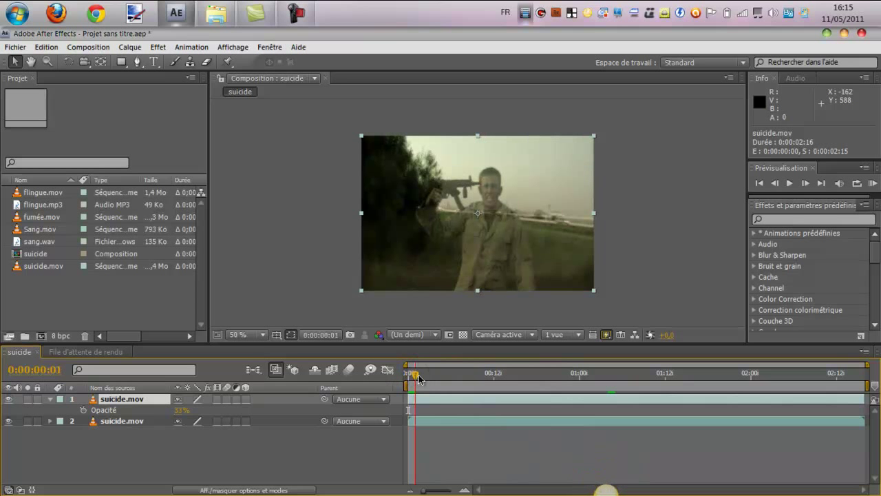
pyautogui.moveTo(413, 377); pyautogui.dragTo(502, 378)
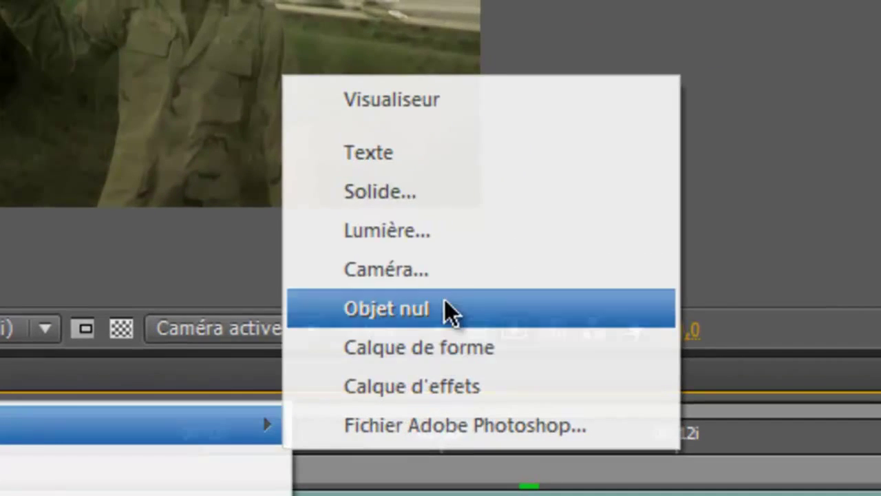
# Step: Add a null object layer Nul 1 above the two suicide.mov layers via Nouveau > Objet nul
pyautogui.click(385, 308)
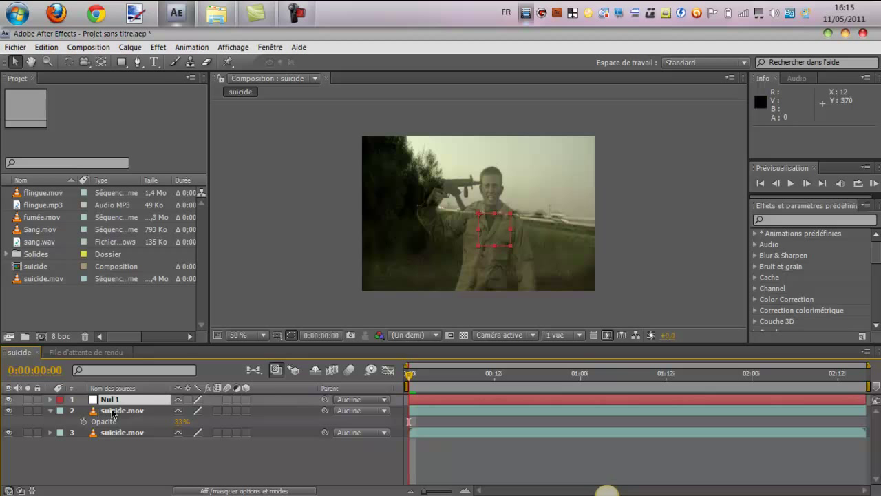
pyautogui.click(121, 432)
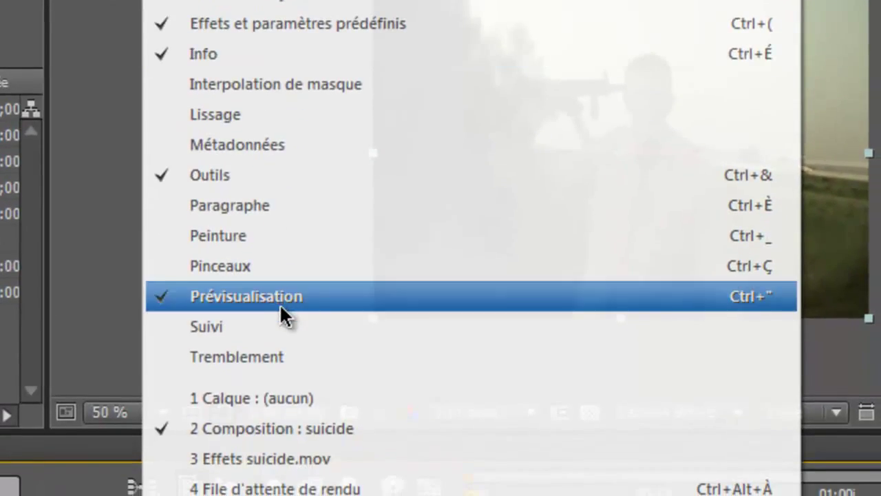
# Step: Start a motion track on suicide.mov in the Suivi panel and place the first track point on the face
pyautogui.click(206, 327)
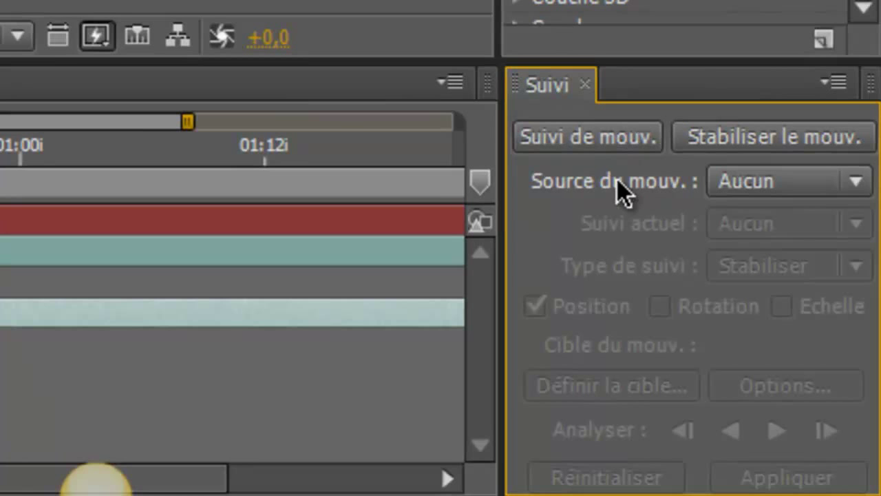
pyautogui.click(588, 137)
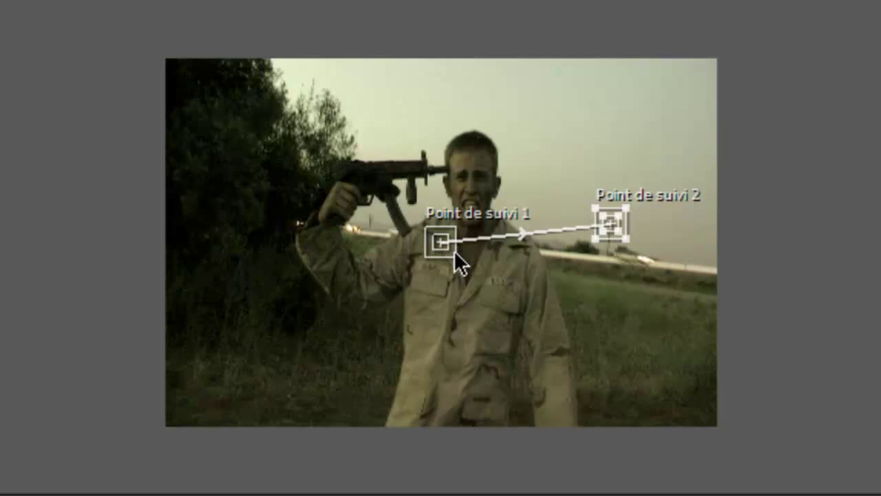
pyautogui.click(438, 242)
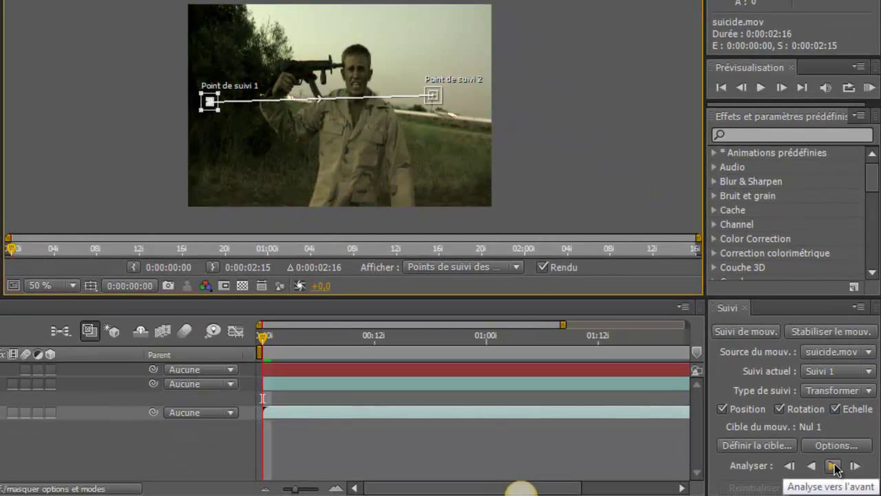
# Step: Run Analyse vers l'avant so both track points are tracked through to 0:00:02:15
pyautogui.click(833, 465)
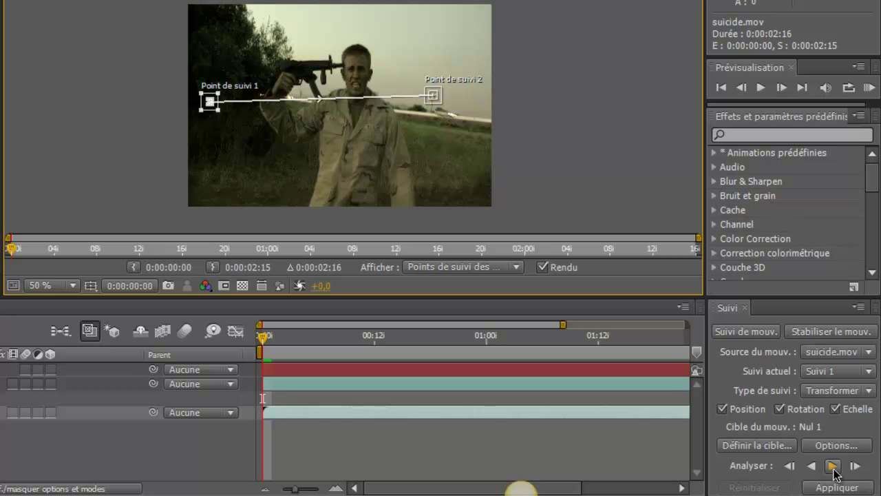
pyautogui.click(833, 466)
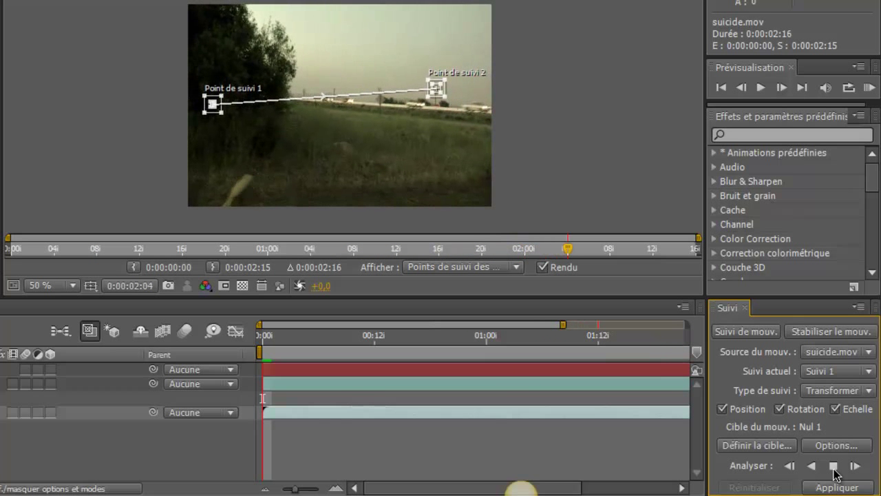
pyautogui.click(835, 466)
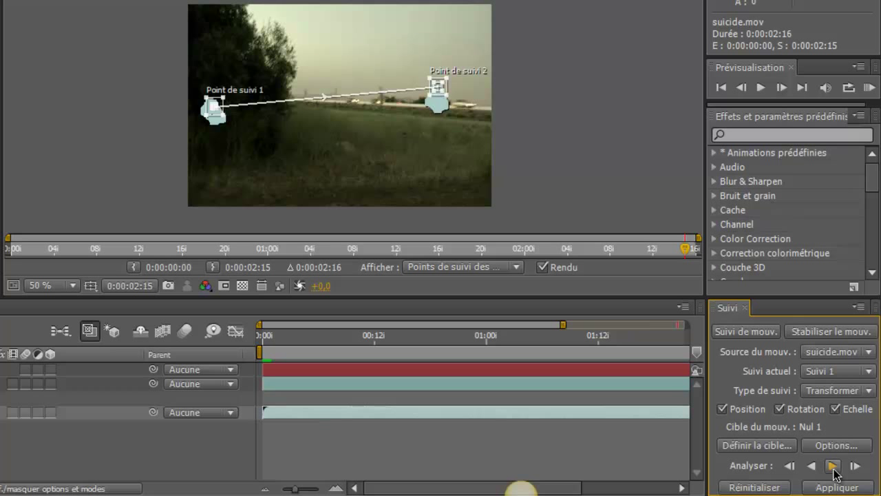
pyautogui.moveTo(606, 418)
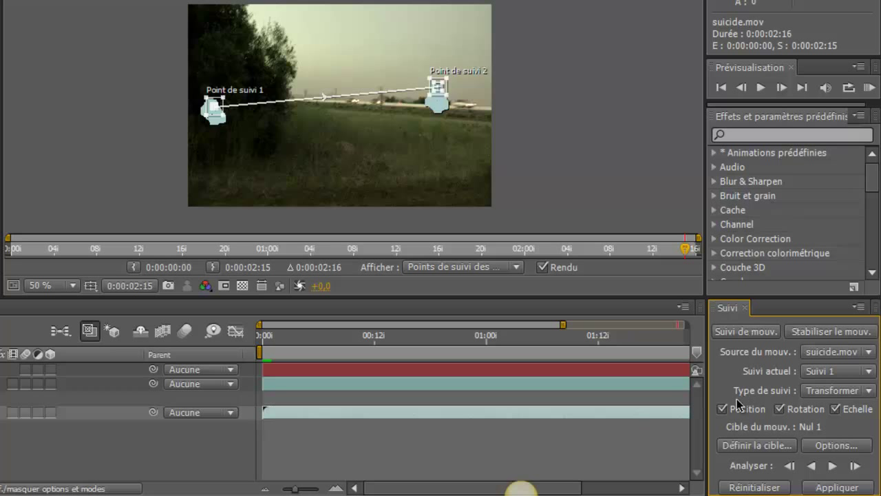
pyautogui.moveTo(732, 365)
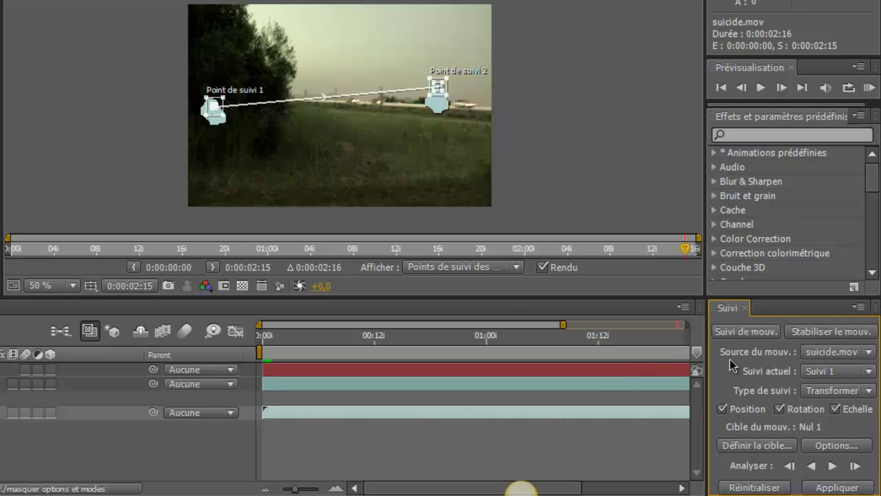
pyautogui.moveTo(446, 109)
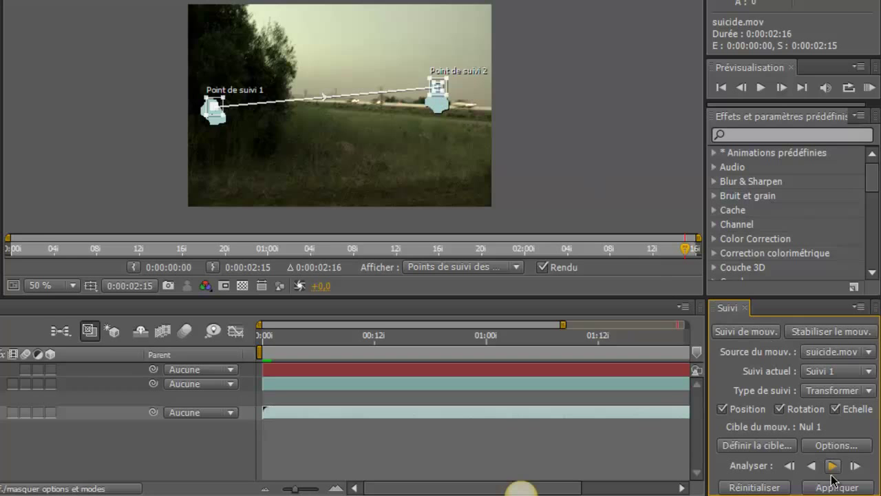
# Step: Apply the tracking data to Nul 1 in X et Y and collapse layer 2's properties
pyautogui.click(832, 486)
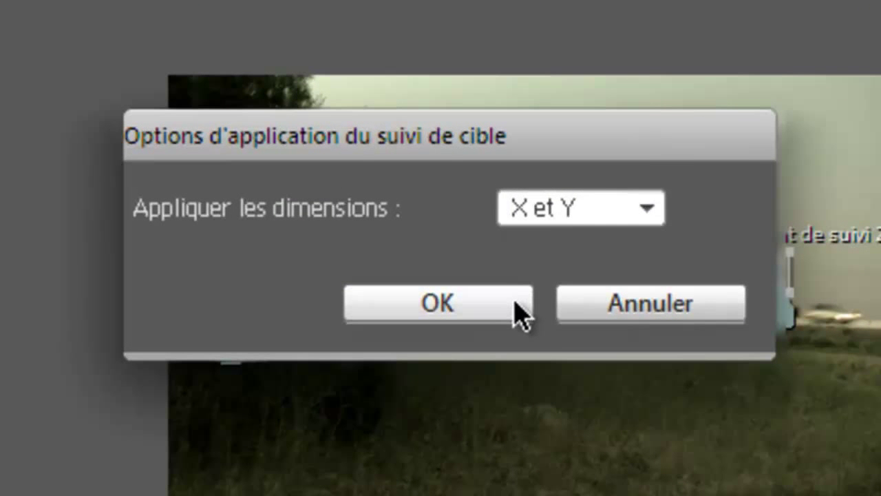
pyautogui.click(438, 303)
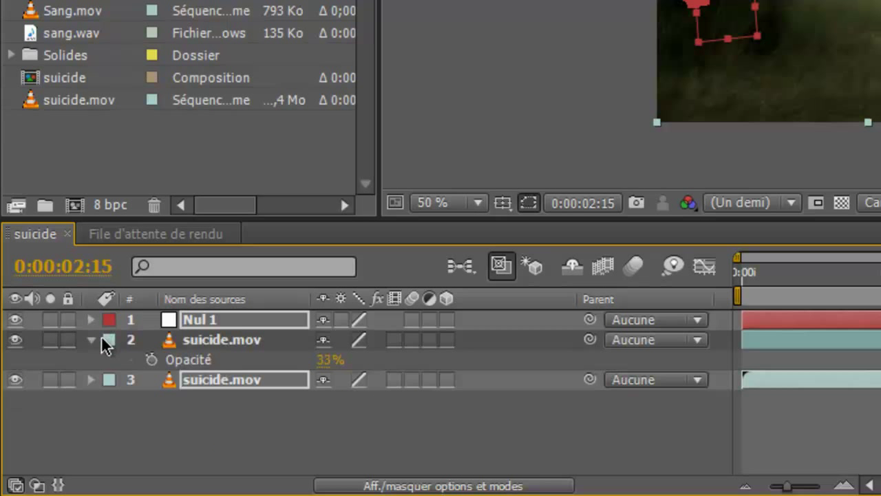
pyautogui.click(91, 339)
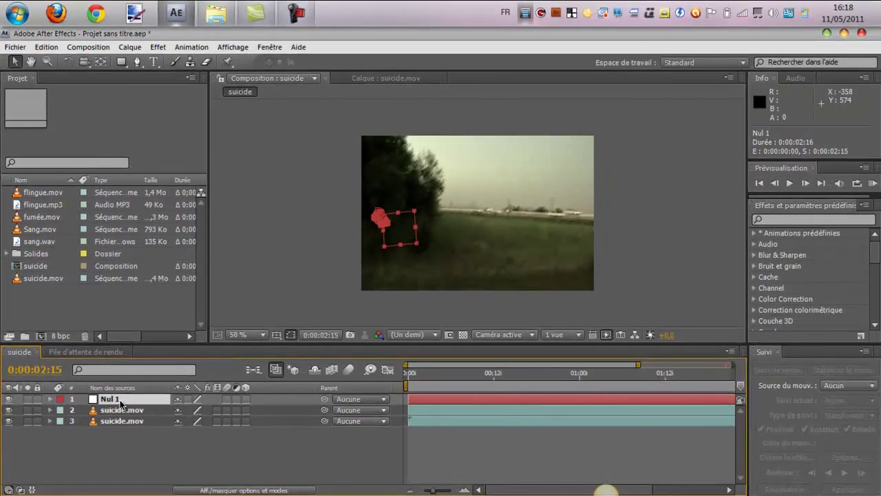
pyautogui.click(122, 410)
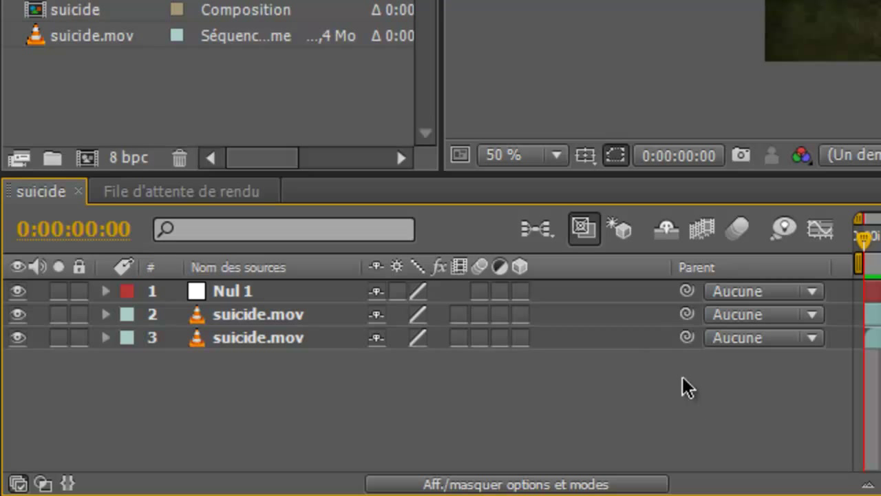
pyautogui.moveTo(241, 323)
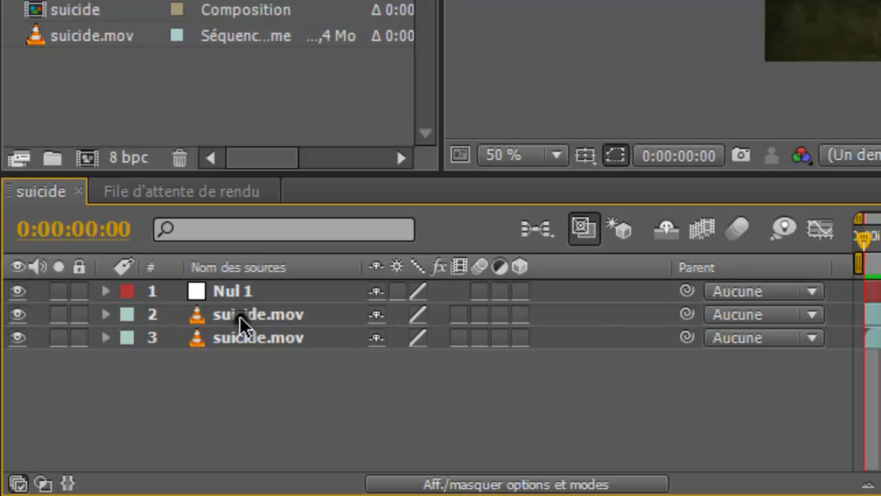